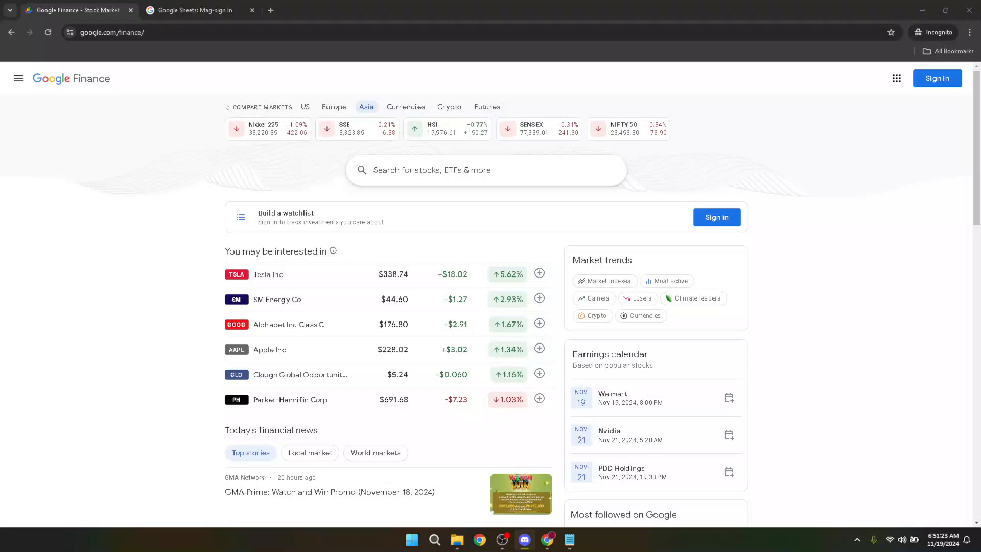
pyautogui.moveTo(846, 305)
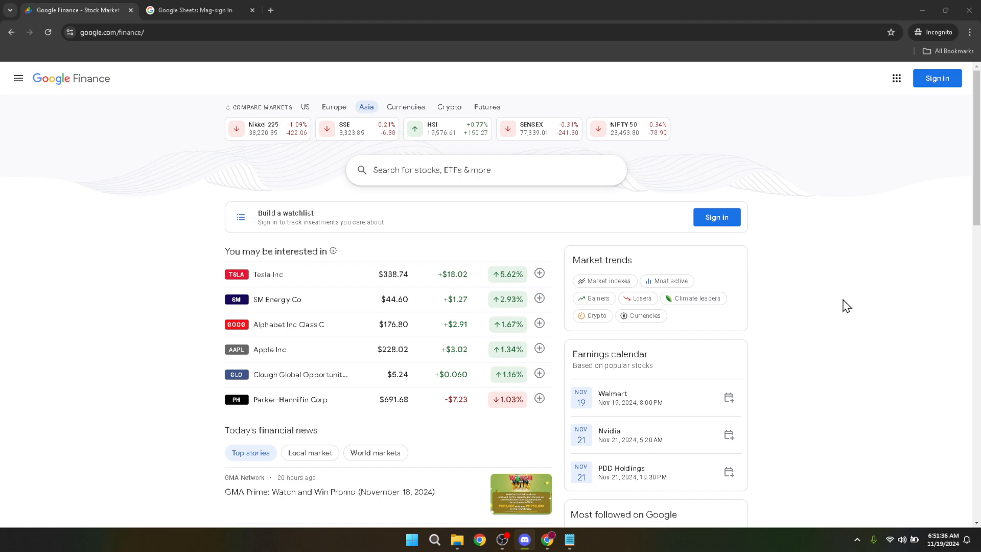
pyautogui.moveTo(858, 267)
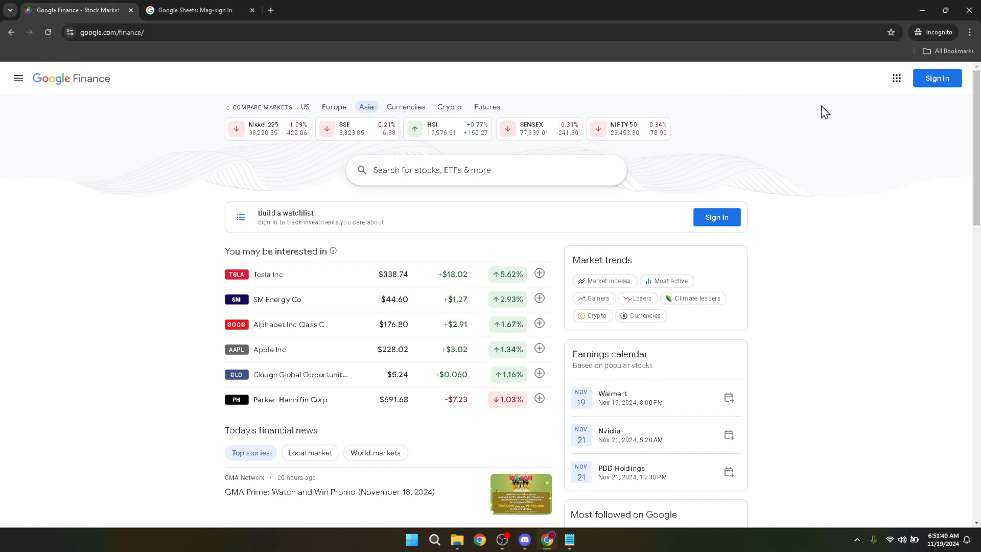
pyautogui.moveTo(821, 93)
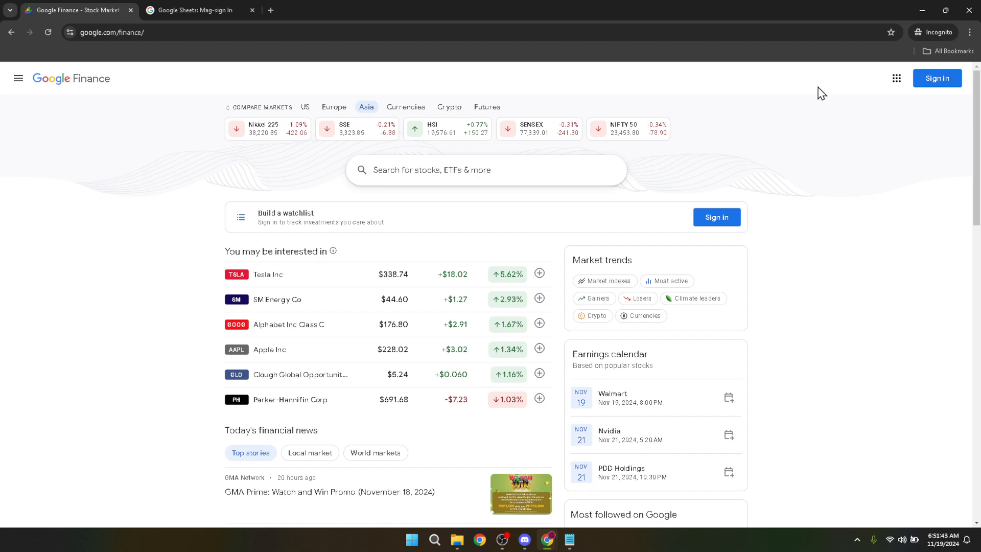
pyautogui.moveTo(821, 110)
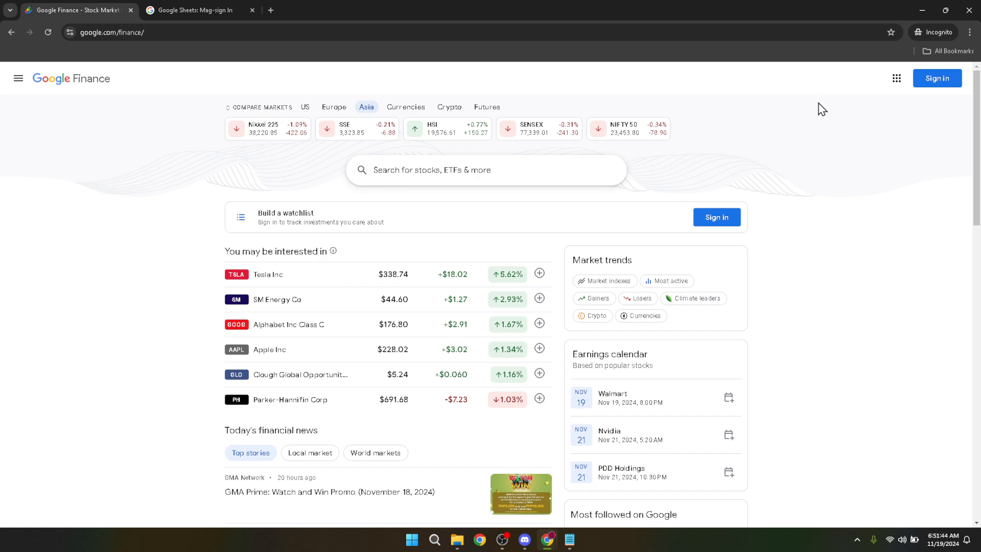
pyautogui.moveTo(826, 100)
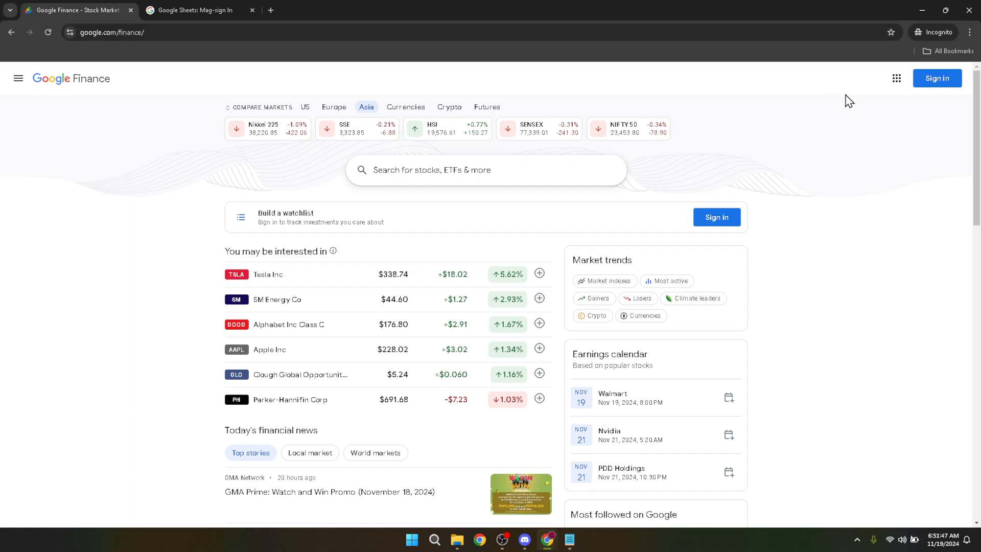
pyautogui.moveTo(937, 78)
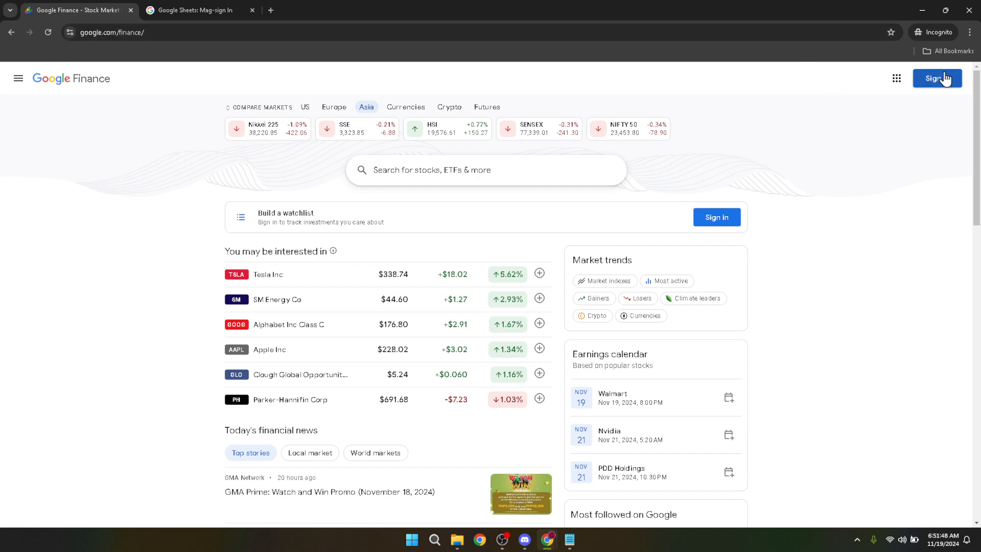
# Sign in with the saved Google account, entering and submitting its password.
pyautogui.click(938, 78)
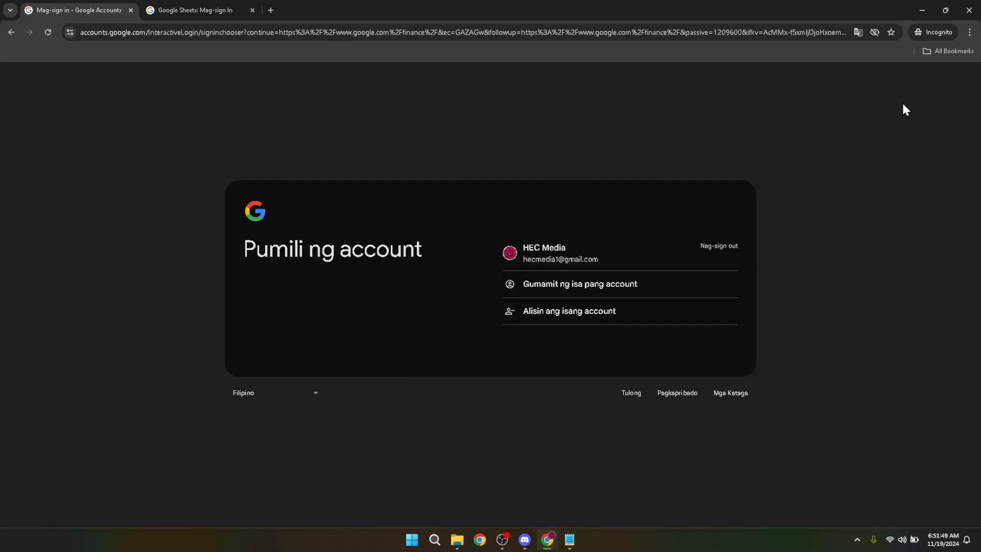
pyautogui.moveTo(638, 168)
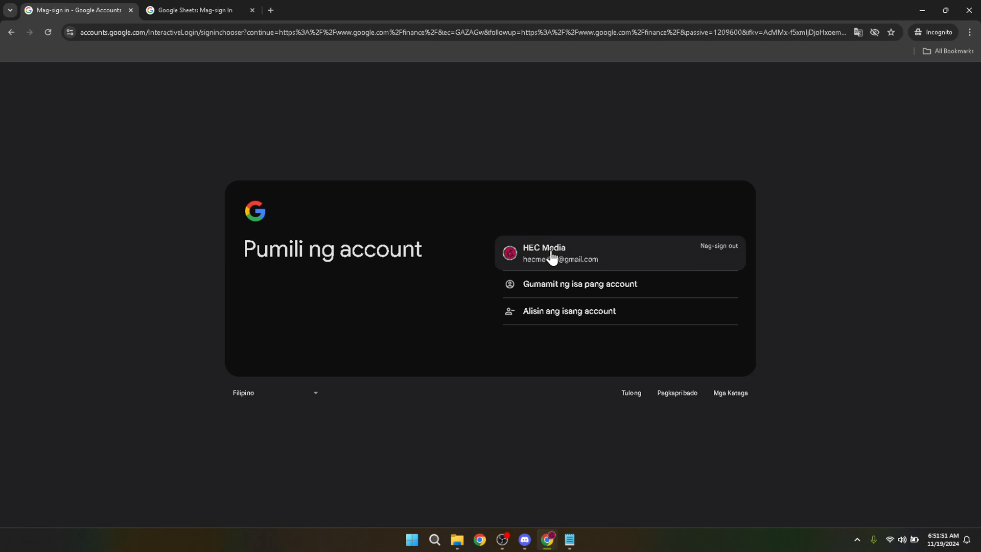
pyautogui.click(557, 253)
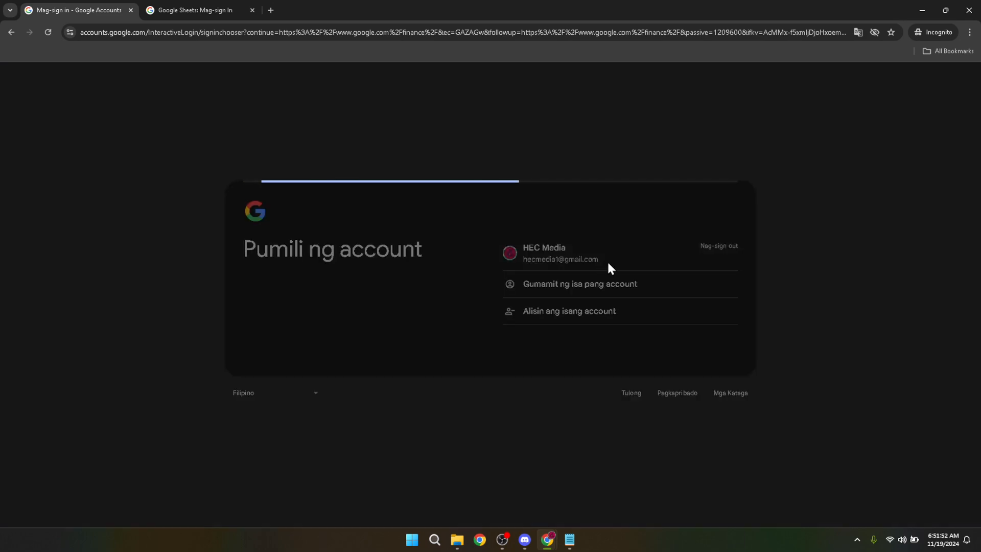
pyautogui.click(554, 252)
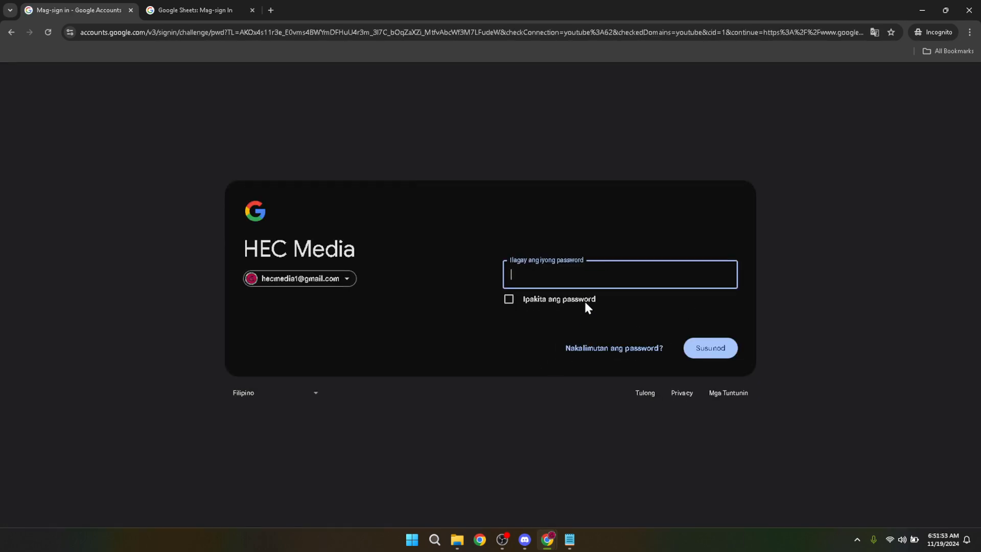
pyautogui.moveTo(607, 270)
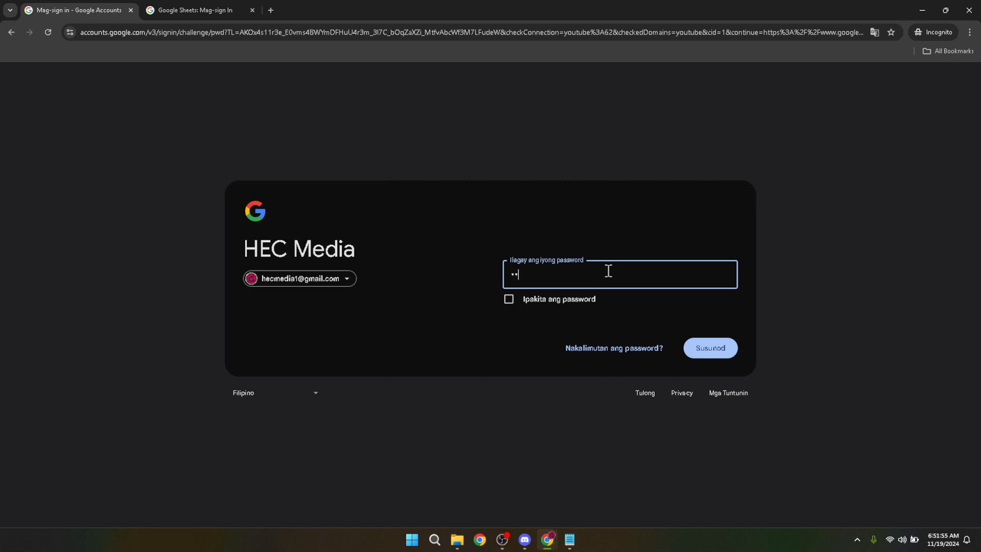
pyautogui.write('***')
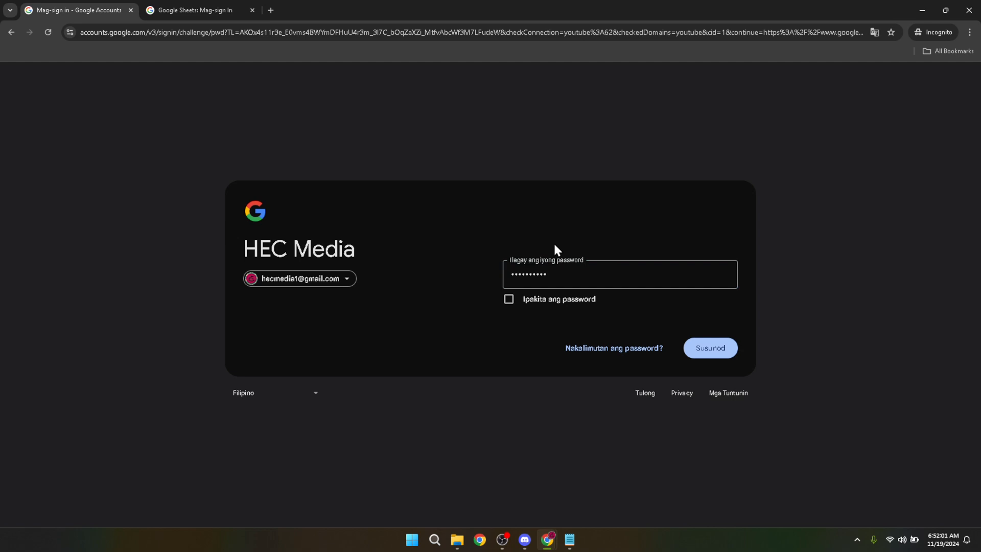
pyautogui.moveTo(645, 307)
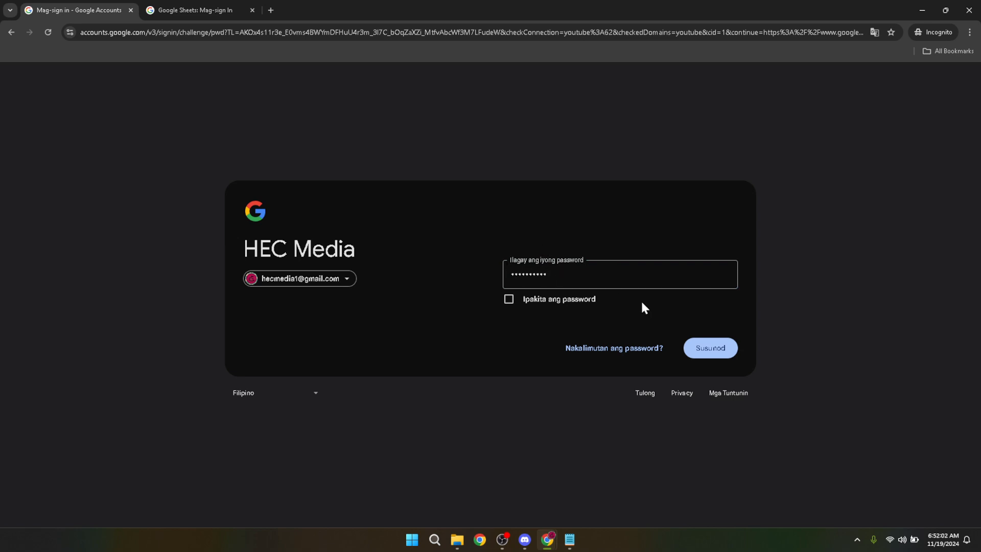
pyautogui.click(709, 347)
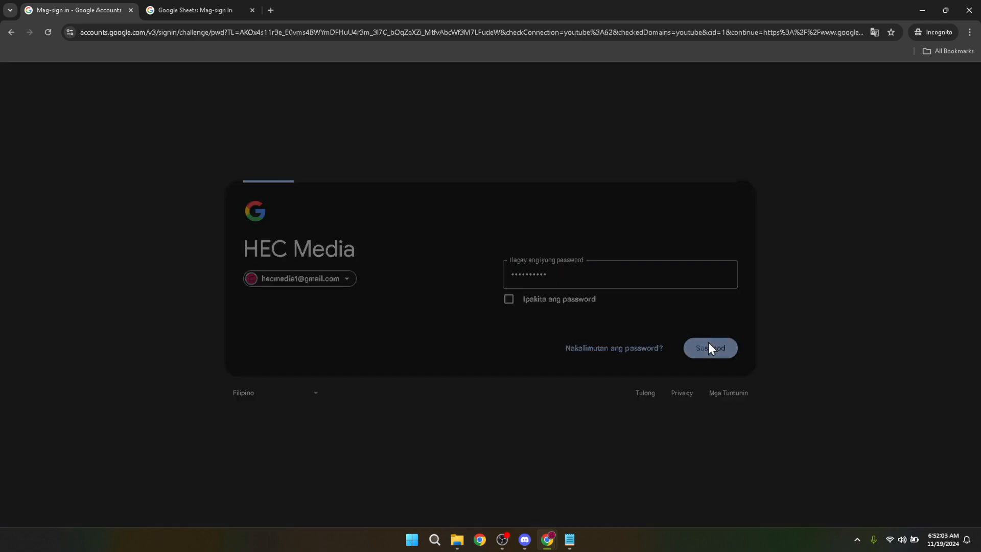
pyautogui.click(709, 347)
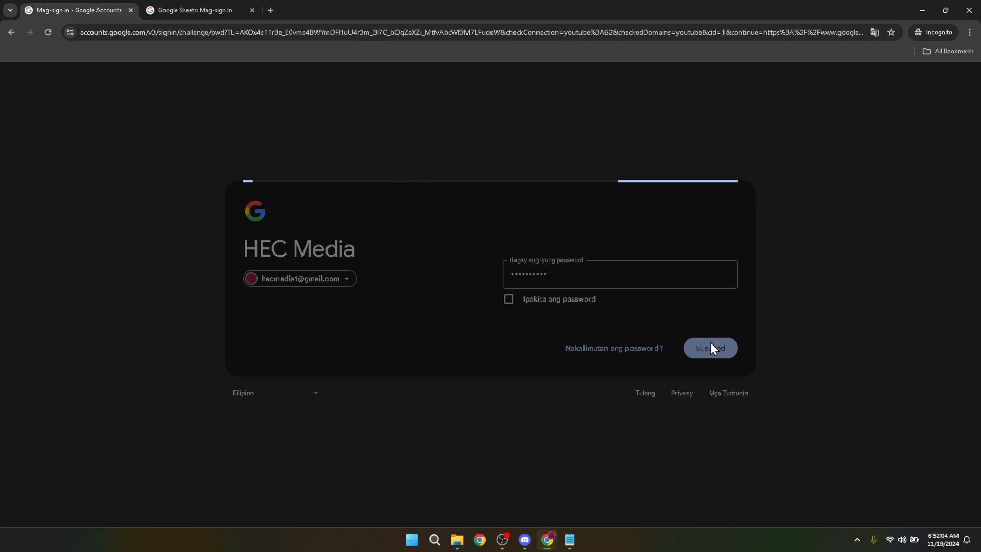
# Switch the home-page lists to Portfolios and open the Samp portfolio.
pyautogui.click(710, 347)
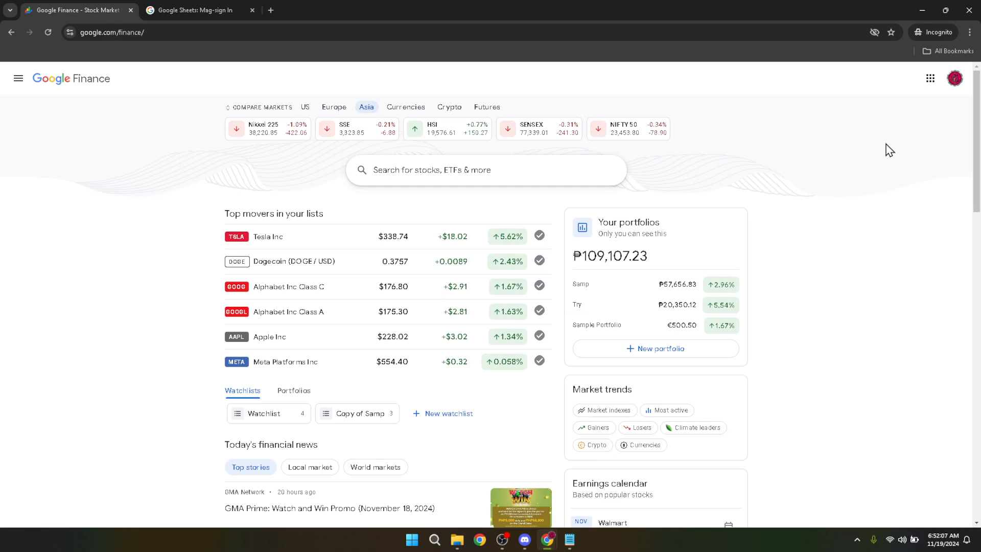
pyautogui.moveTo(975, 129)
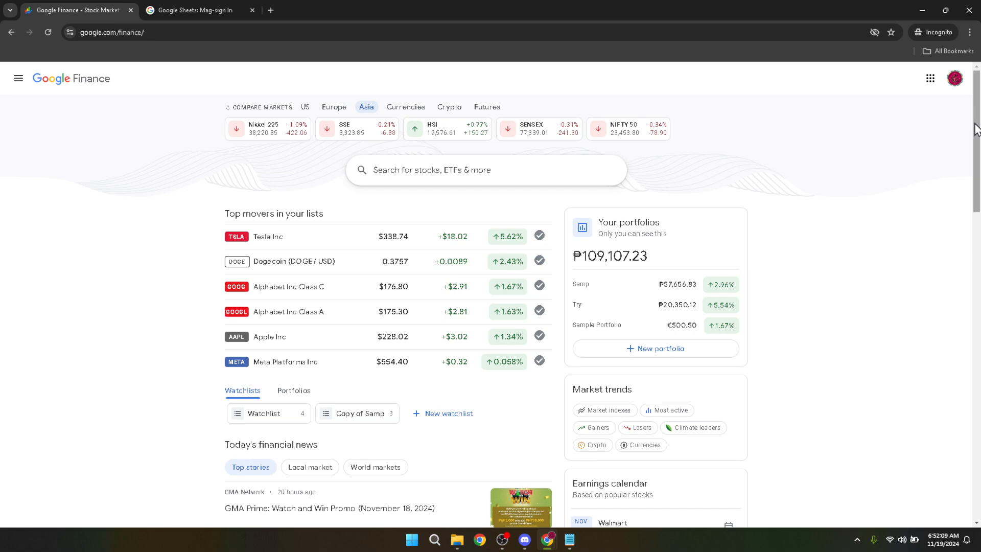
pyautogui.scroll(-3)
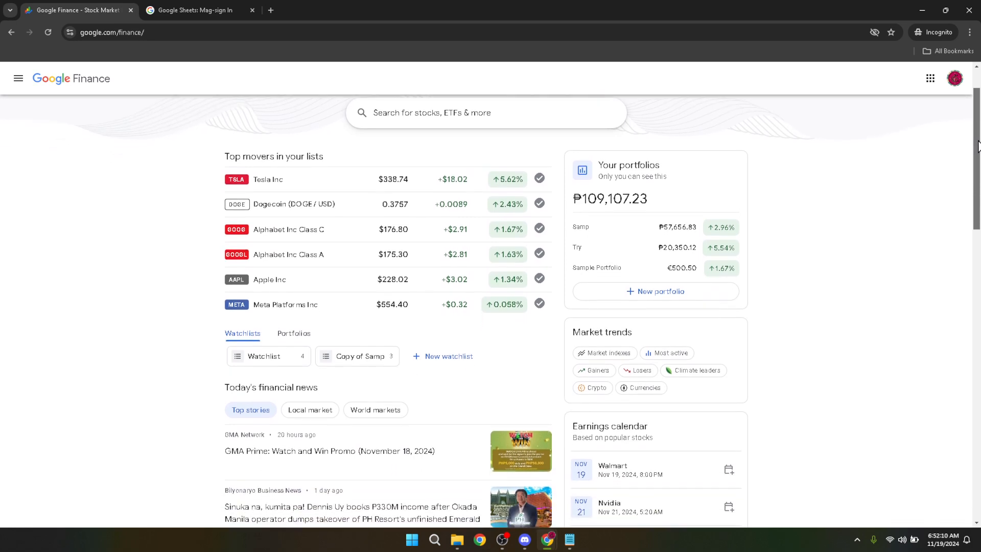
pyautogui.moveTo(369, 383)
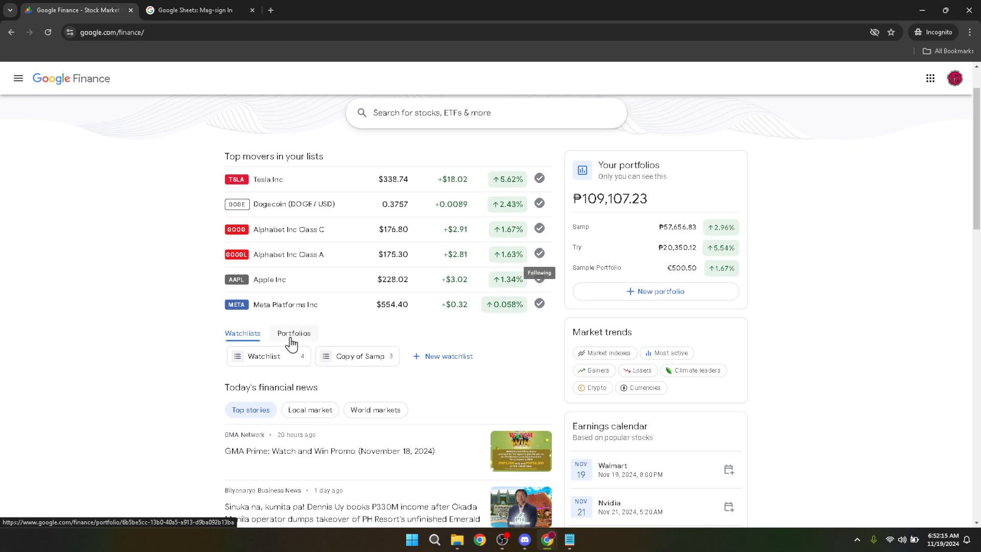
pyautogui.click(294, 333)
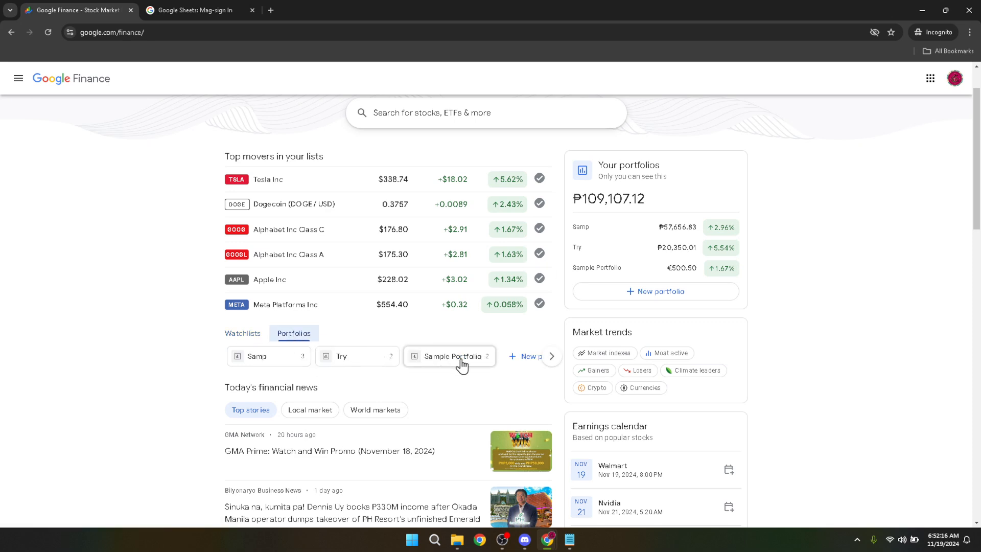
pyautogui.moveTo(307, 363)
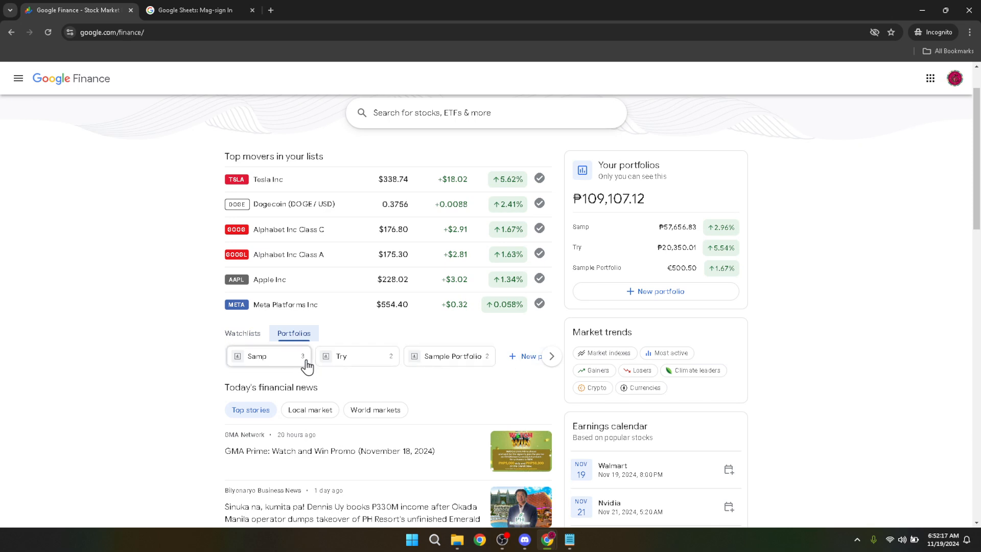
pyautogui.click(257, 356)
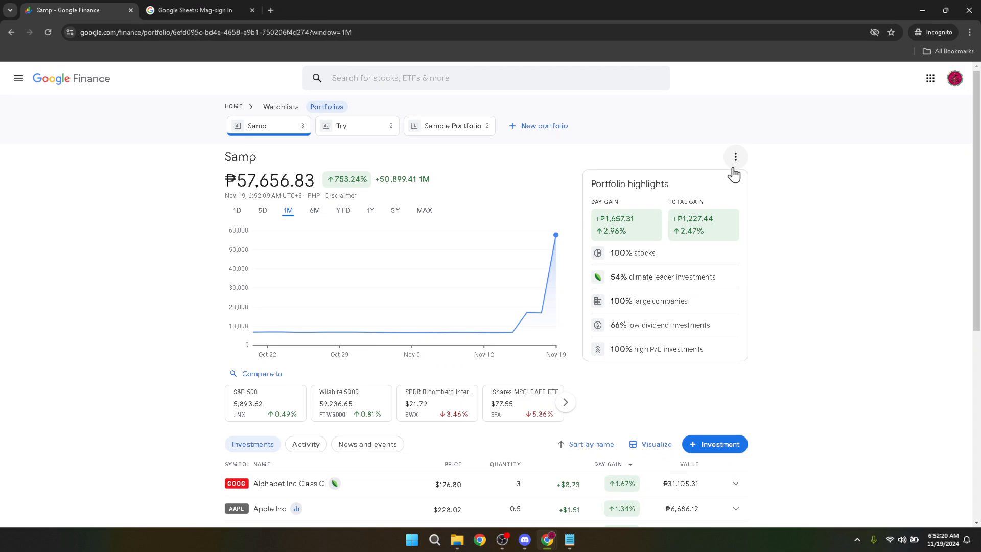
# Return home and open the Copy of Samp watchlist viewed as a portfolio.
pyautogui.click(735, 156)
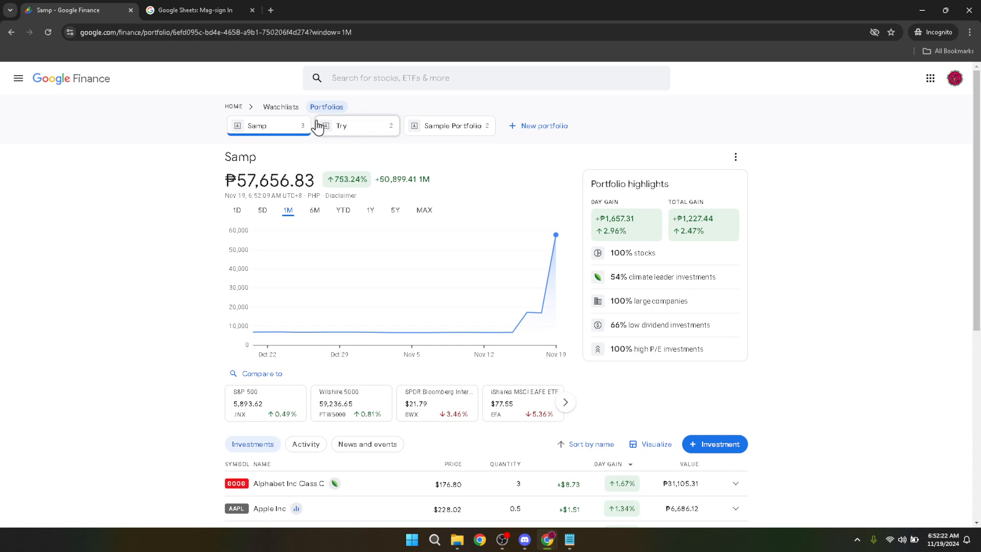
pyautogui.click(280, 106)
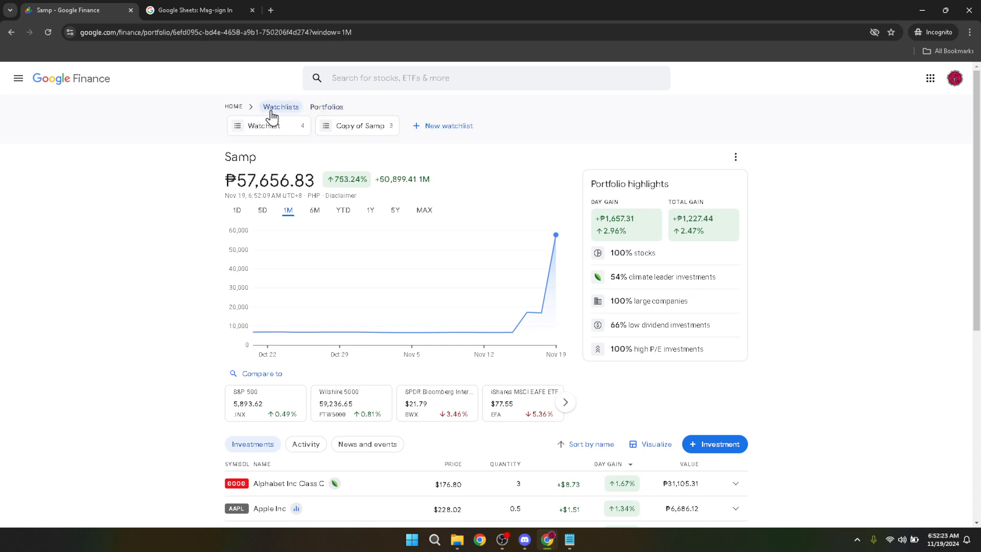
pyautogui.moveTo(233, 107)
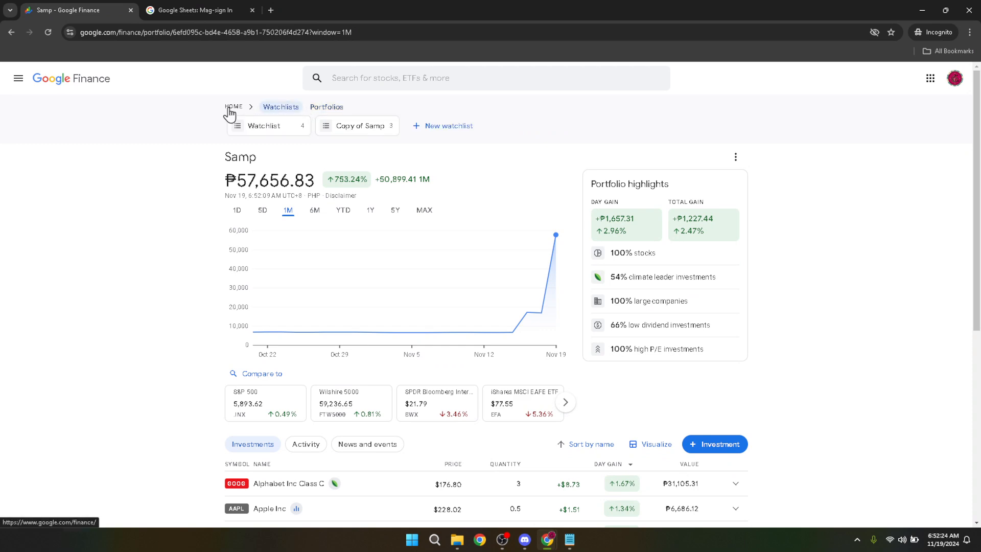
pyautogui.click(233, 106)
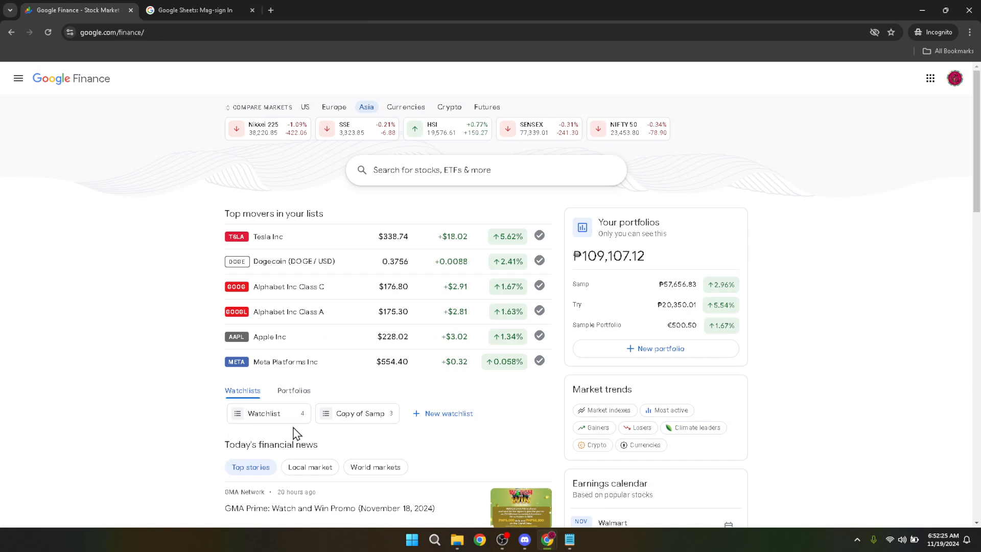
pyautogui.click(357, 413)
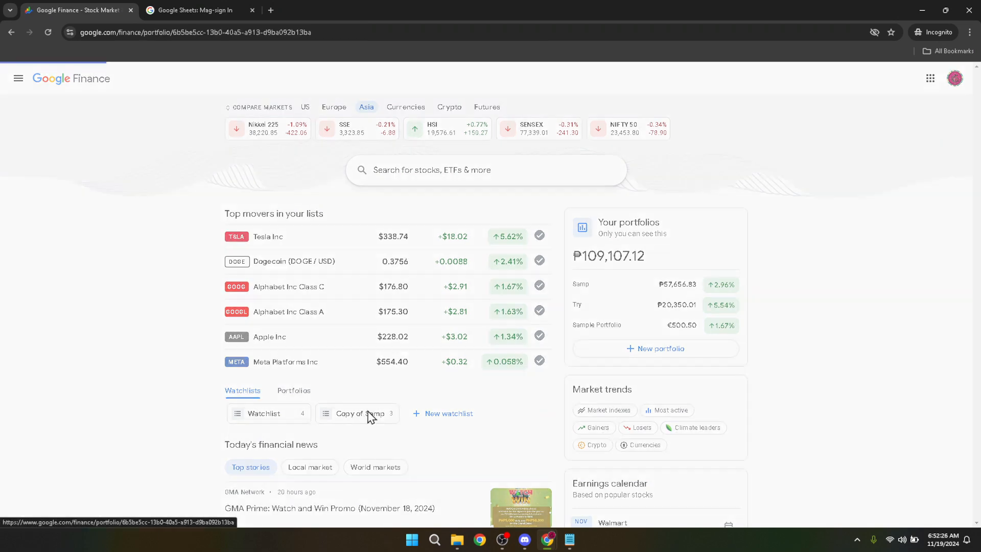
pyautogui.click(357, 413)
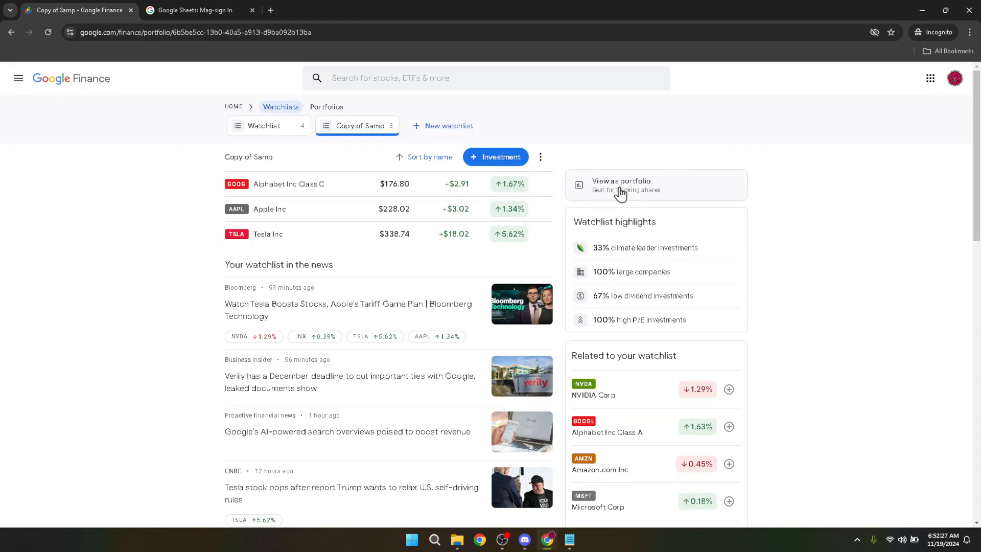
pyautogui.moveTo(585, 244)
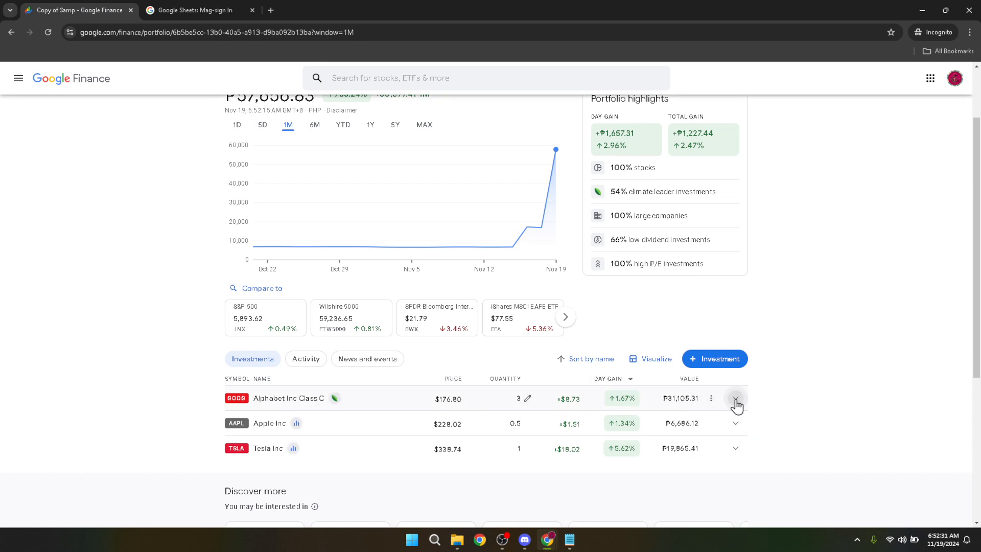
# Expand Alphabet Class C into its Nov 15 (1 share) and Nov 19 (2 shares) lots.
pyautogui.click(736, 399)
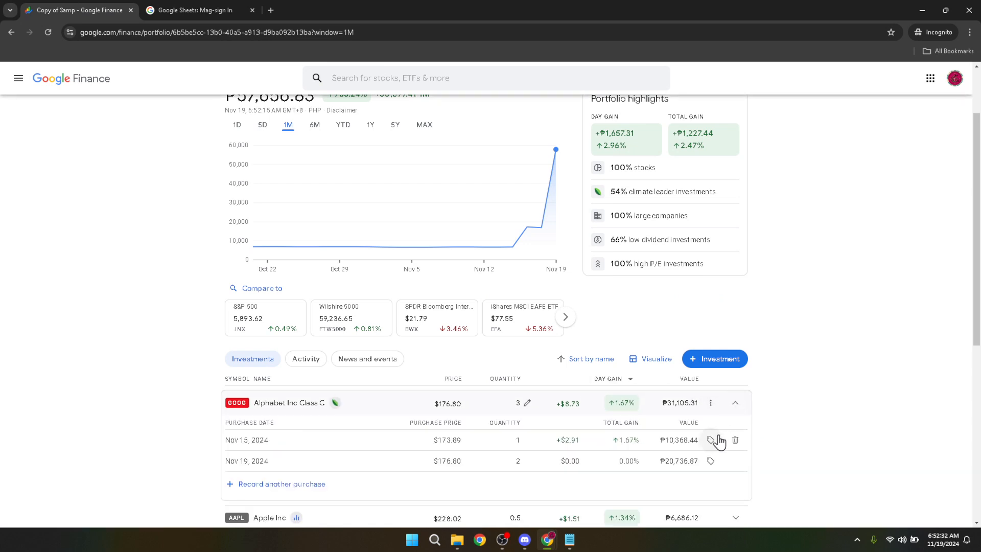
pyautogui.moveTo(709, 439)
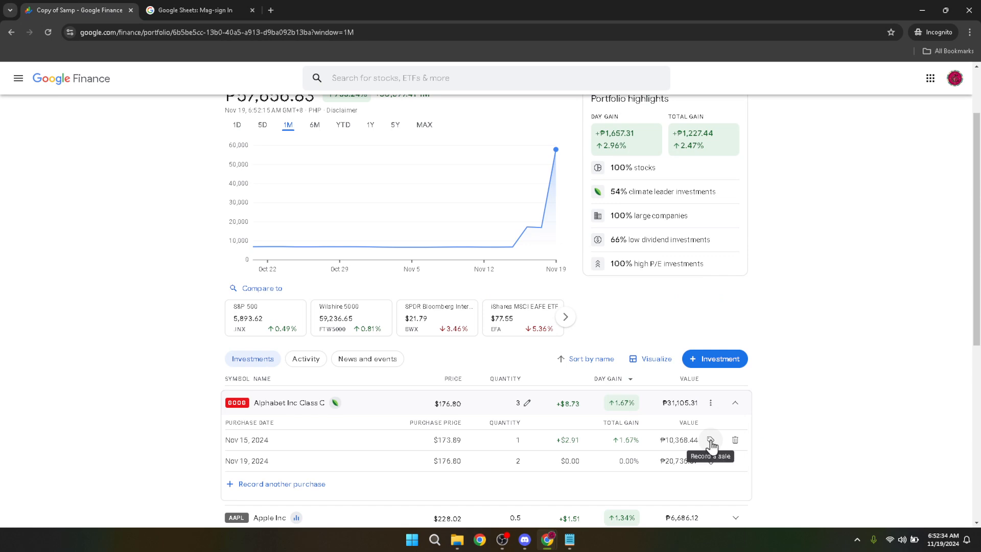
pyautogui.moveTo(707, 441)
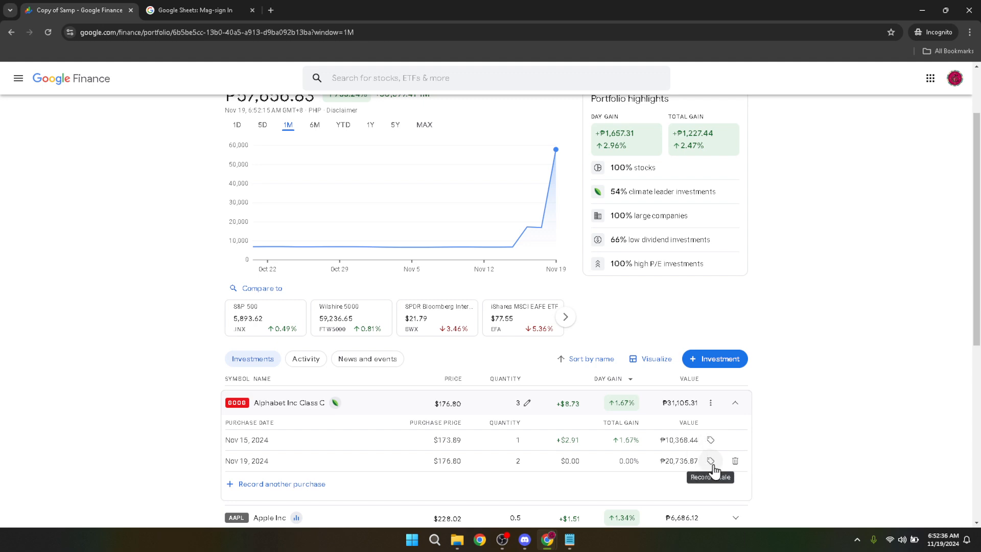
pyautogui.scroll(-3)
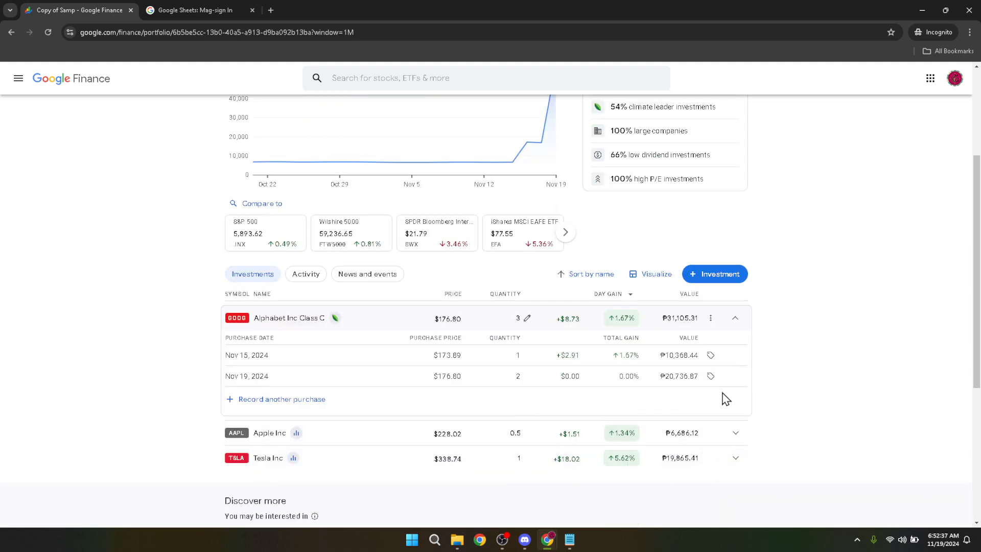
# Start a sale from the Nov 19 lot, uncheck 'Record all 2 shares as sold', and enter 1 share sold.
pyautogui.click(712, 377)
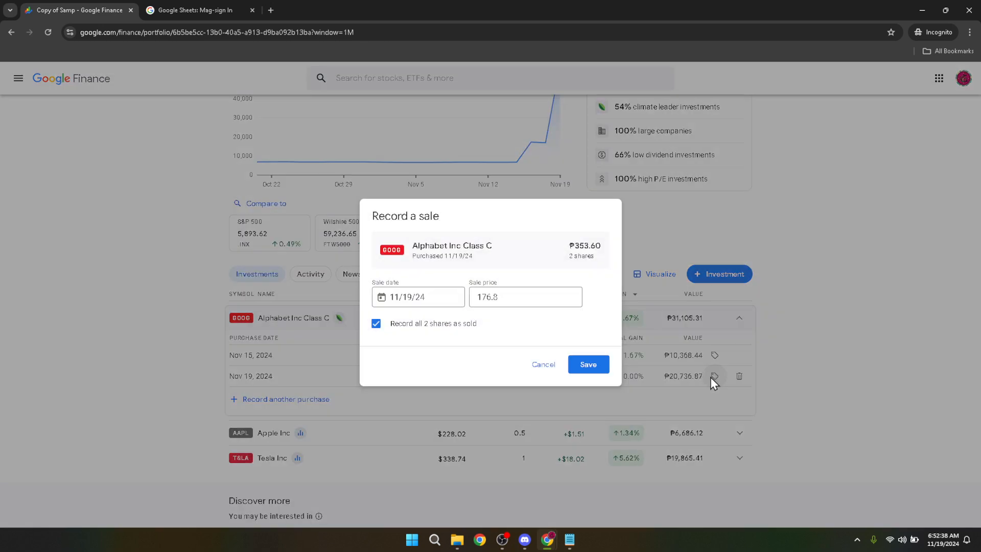
pyautogui.moveTo(566, 326)
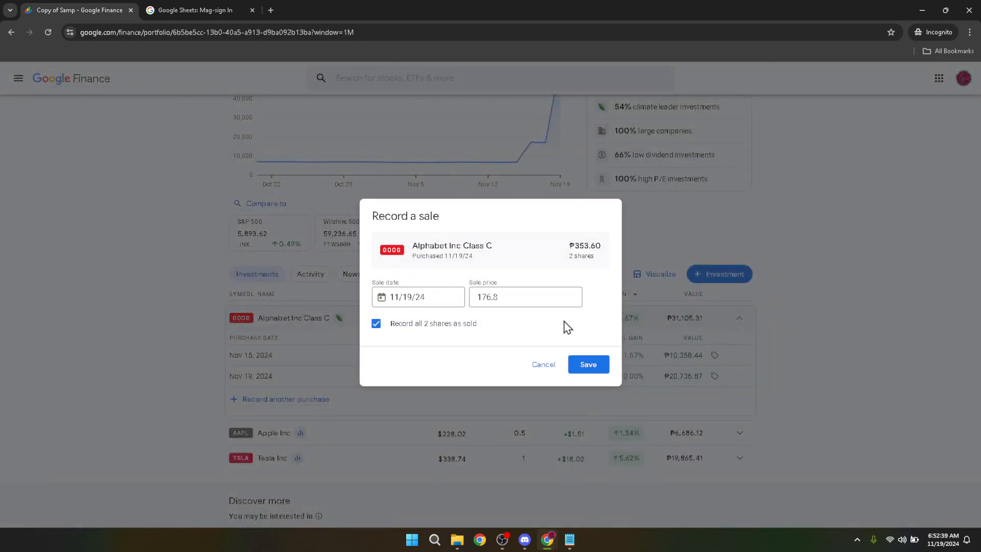
pyautogui.moveTo(392, 331)
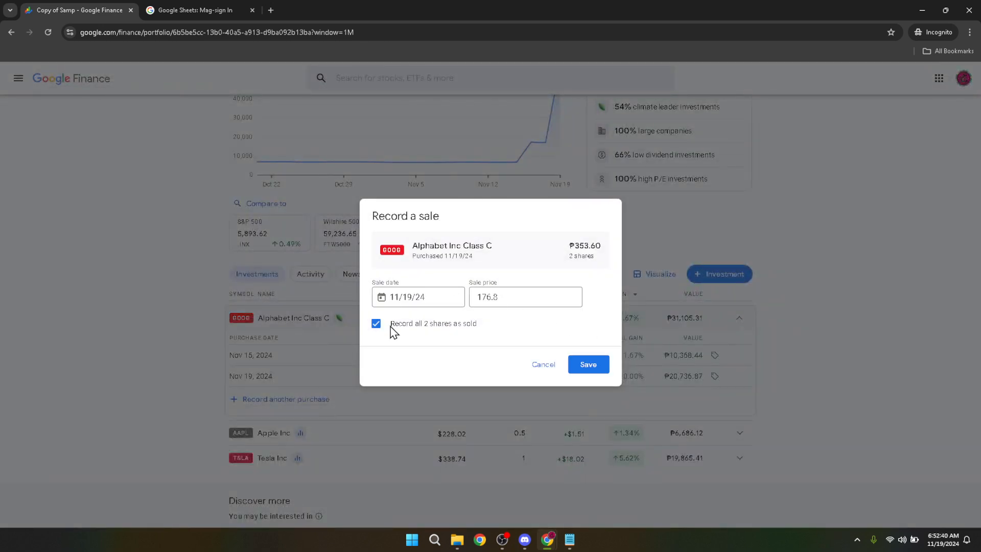
pyautogui.moveTo(436, 330)
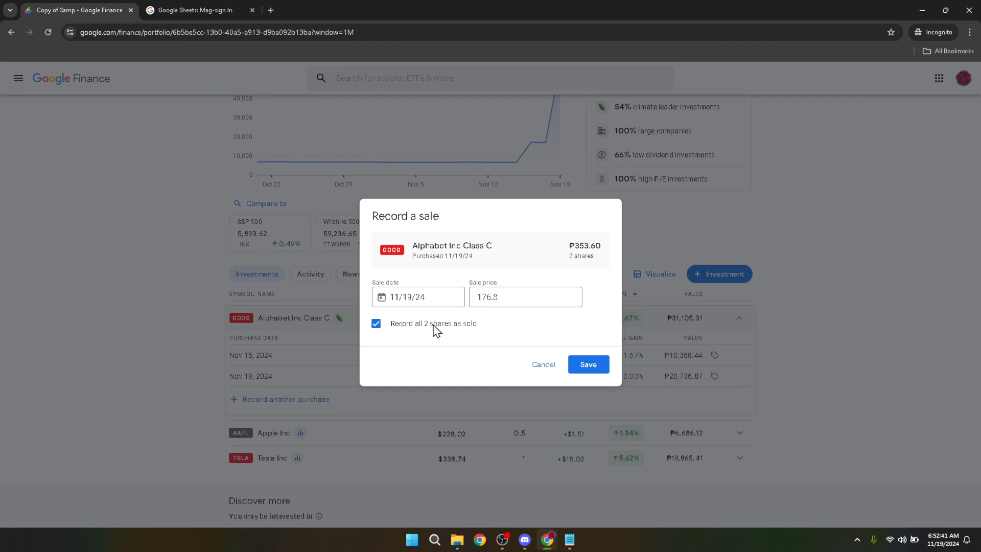
pyautogui.moveTo(453, 337)
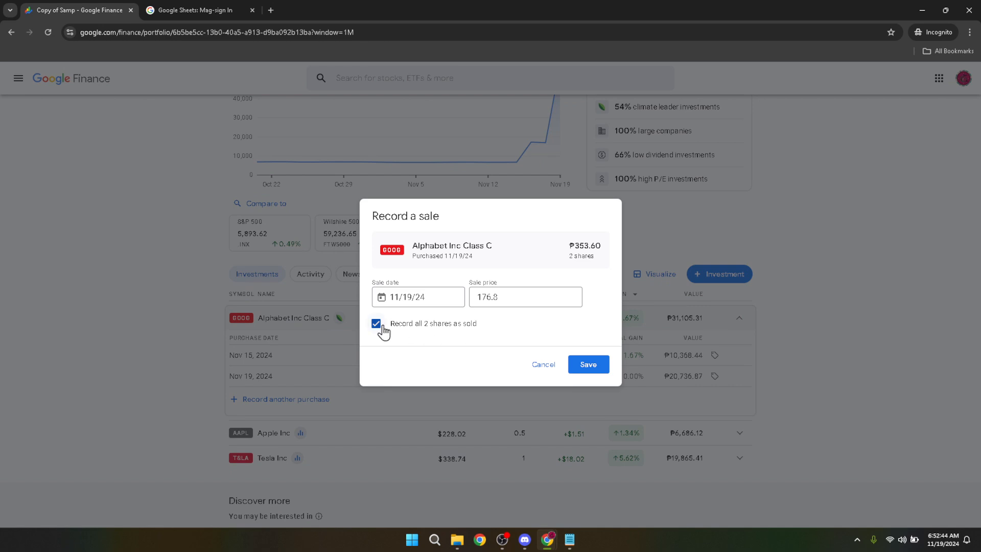
pyautogui.click(377, 324)
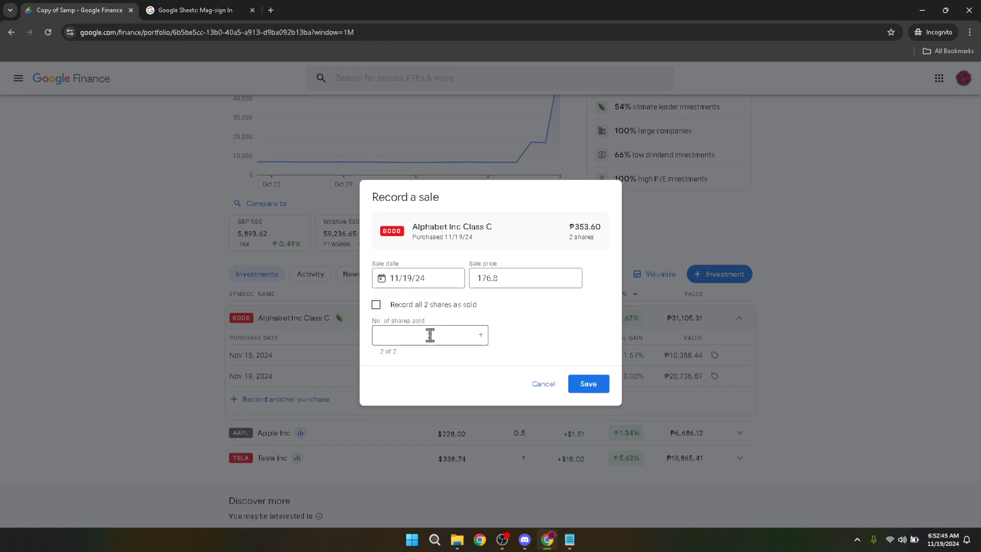
pyautogui.click(430, 335)
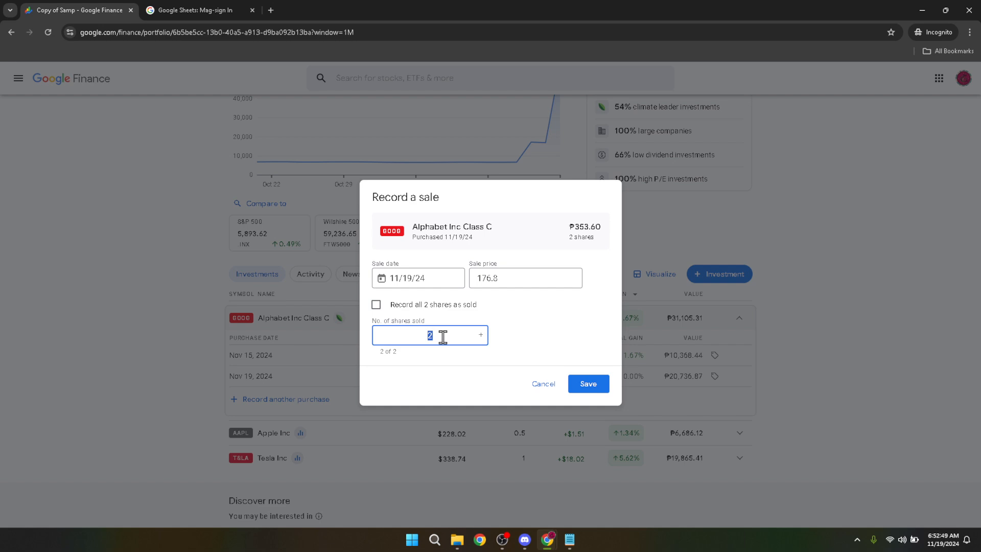
pyautogui.moveTo(433, 335)
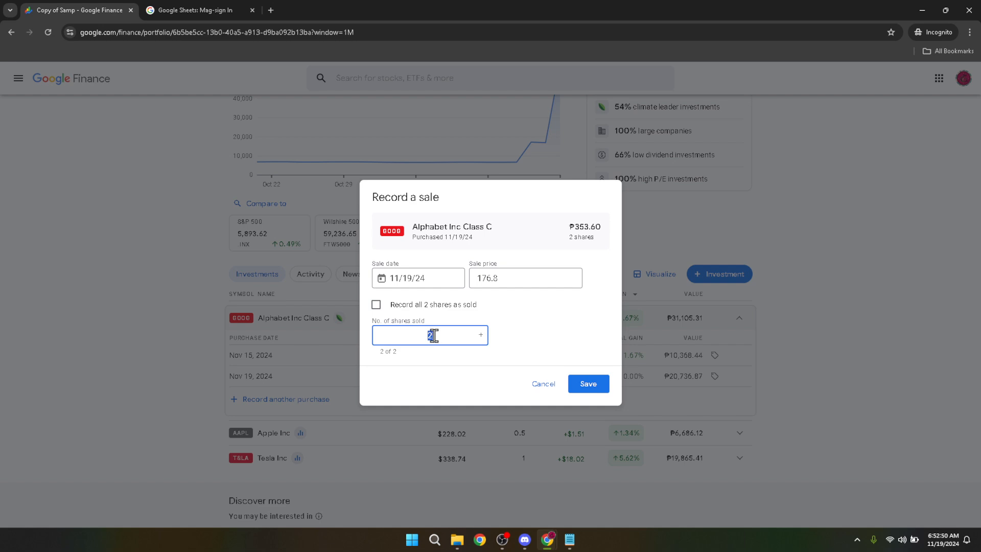
pyautogui.write('1')
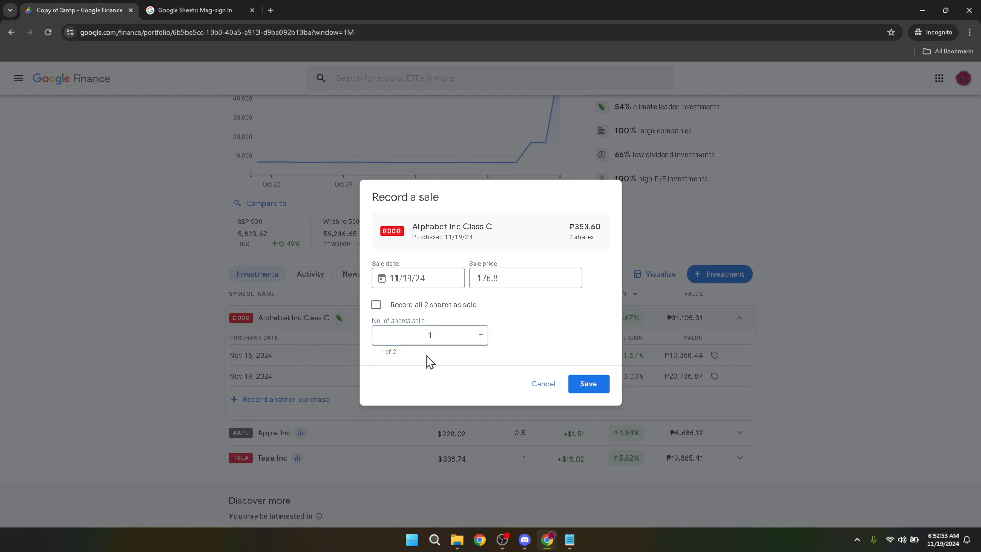
pyautogui.click(425, 335)
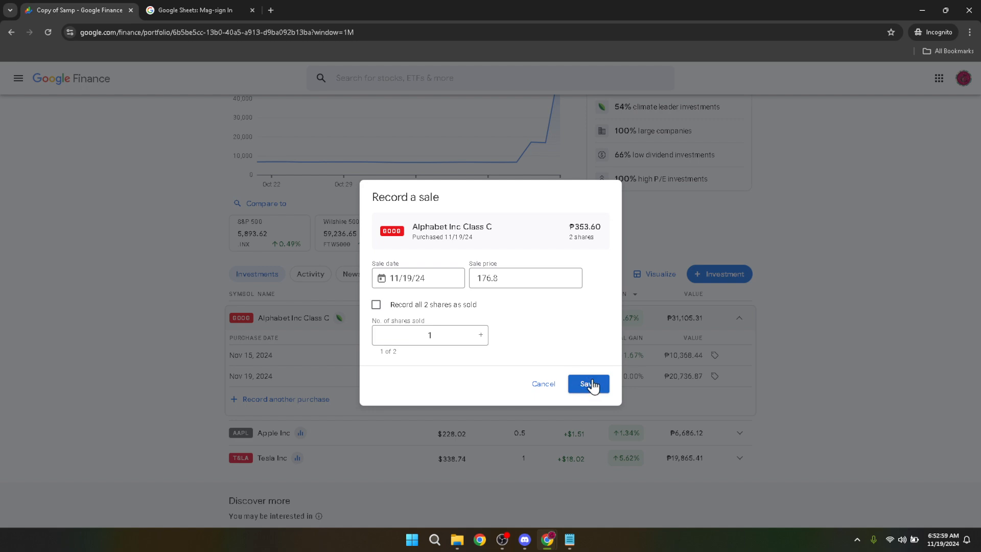
pyautogui.moveTo(599, 392)
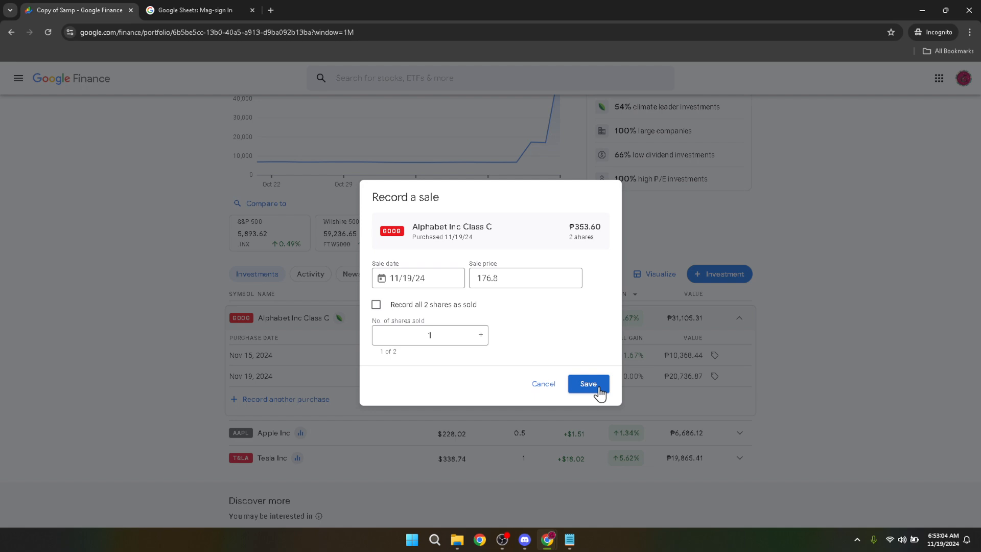
# Save the one-share sale and re-expand Alphabet Class C to confirm two single-share lots.
pyautogui.click(587, 384)
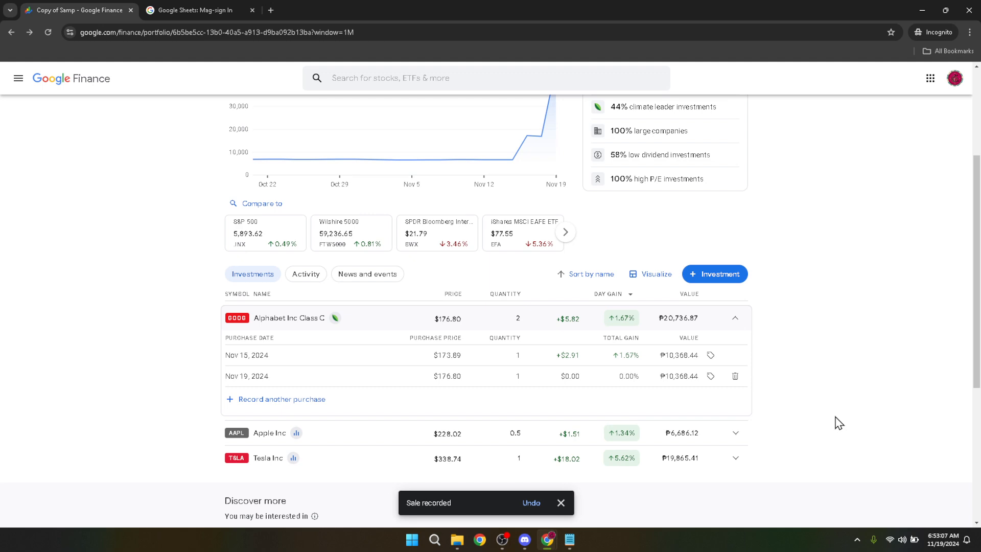
pyautogui.moveTo(804, 414)
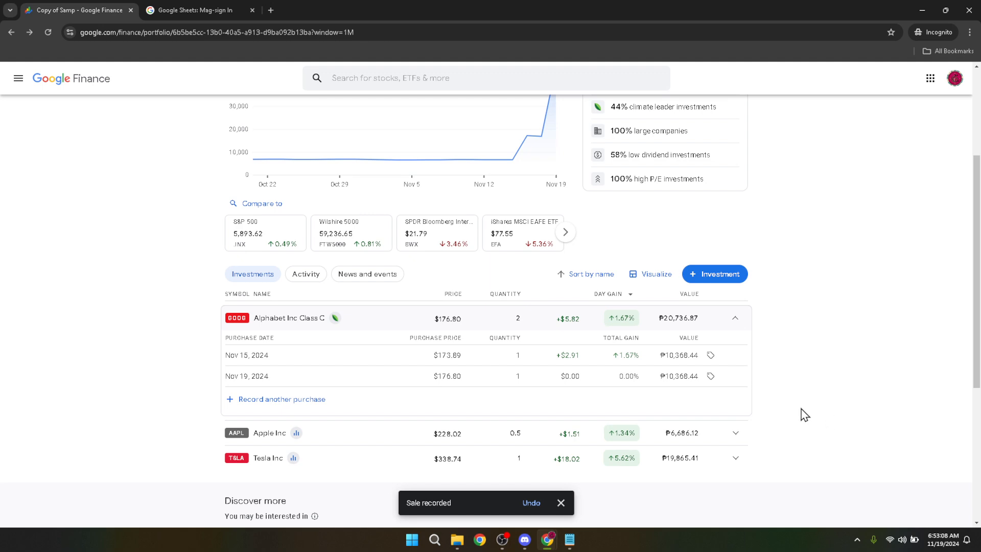
pyautogui.moveTo(797, 420)
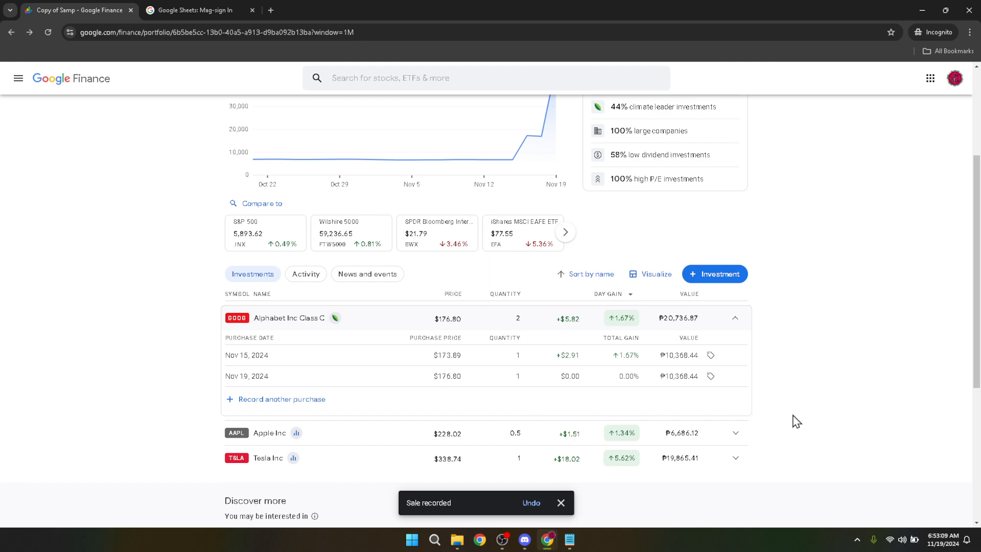
pyautogui.click(735, 317)
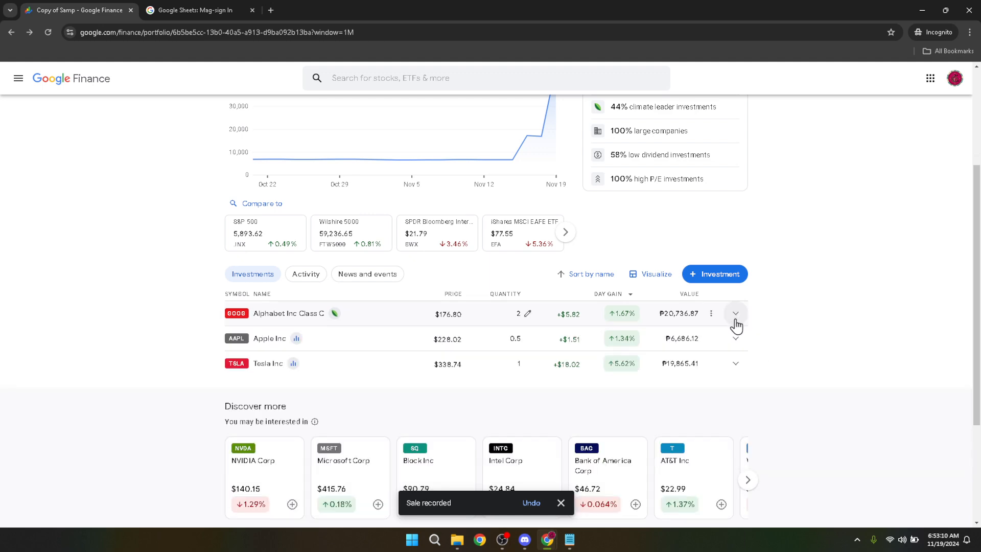
pyautogui.moveTo(721, 337)
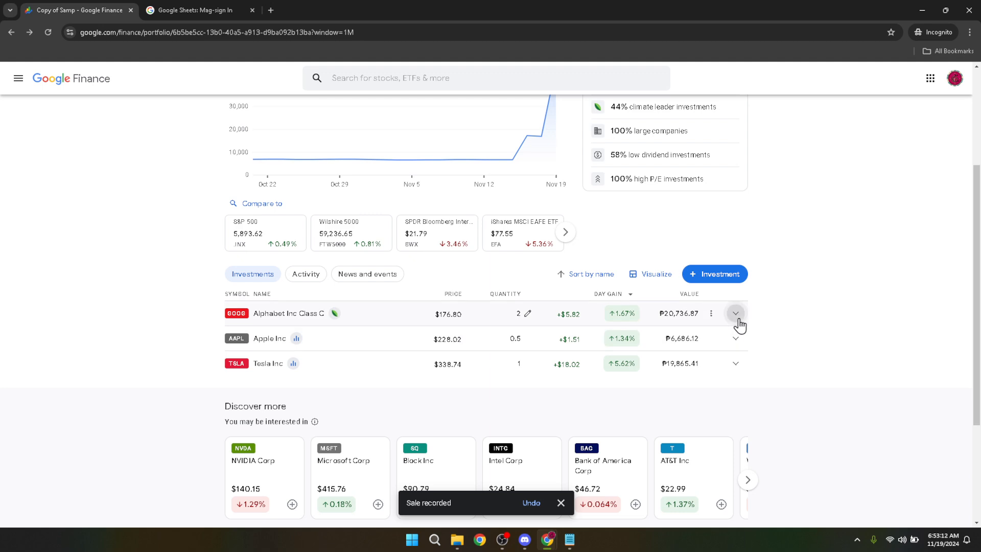
pyautogui.click(735, 312)
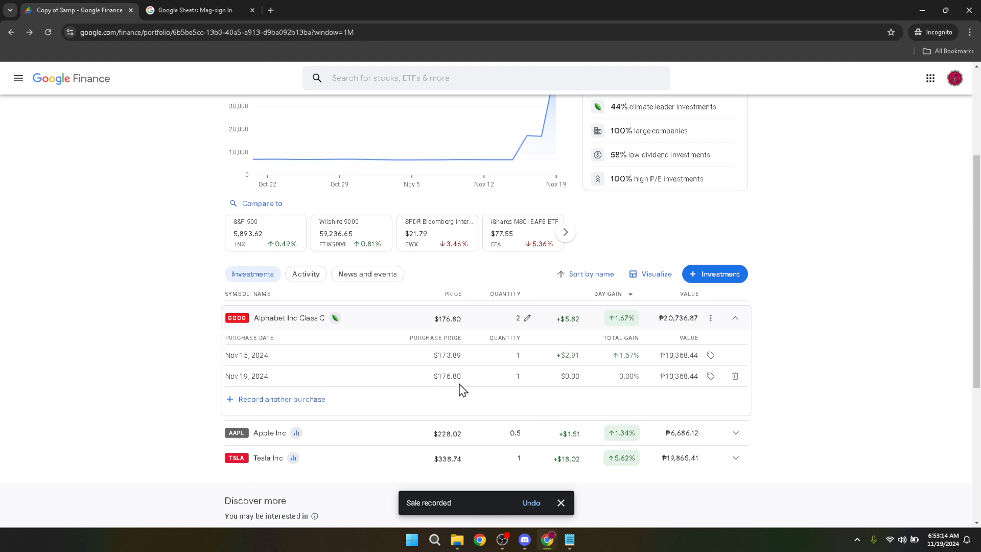
pyautogui.moveTo(591, 387)
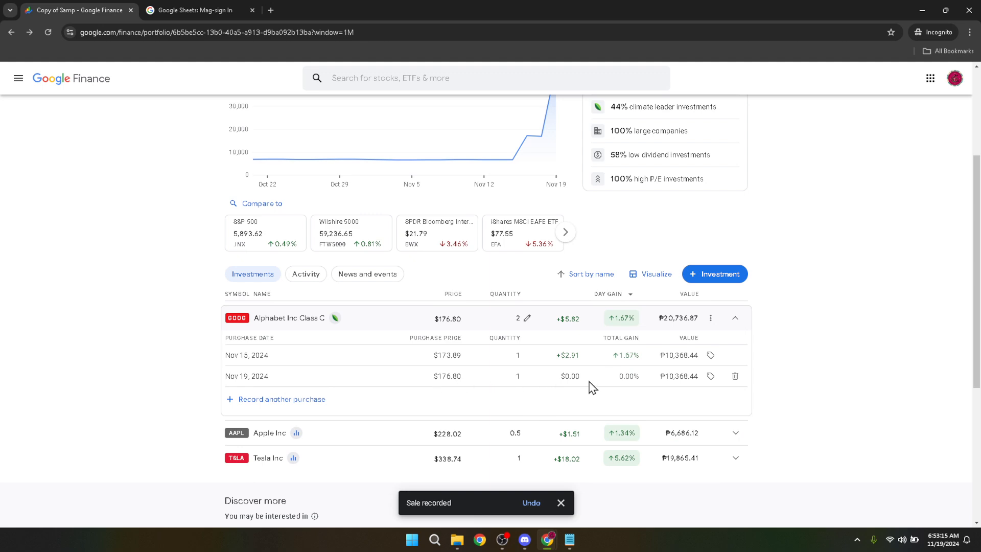
pyautogui.moveTo(584, 383)
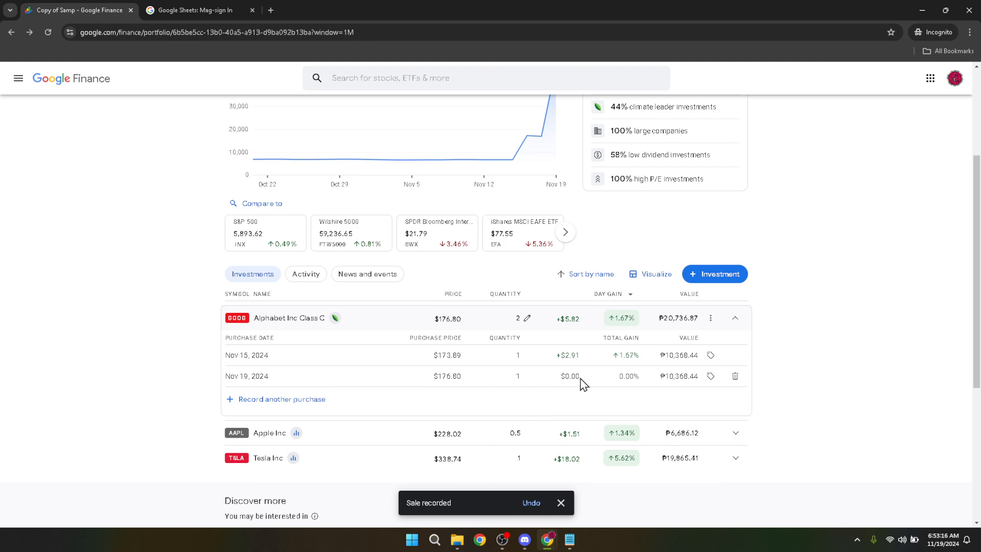
pyautogui.moveTo(525, 384)
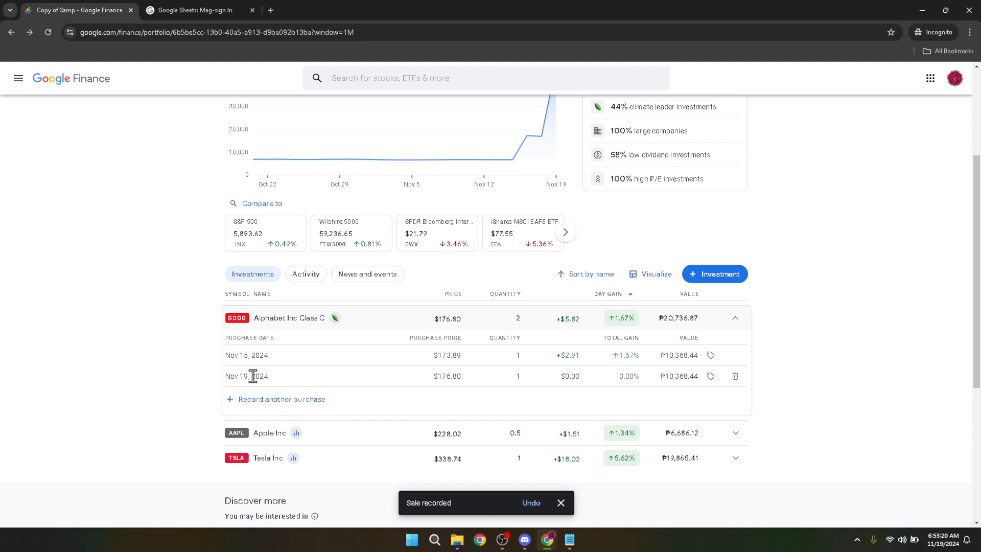
pyautogui.moveTo(280, 383)
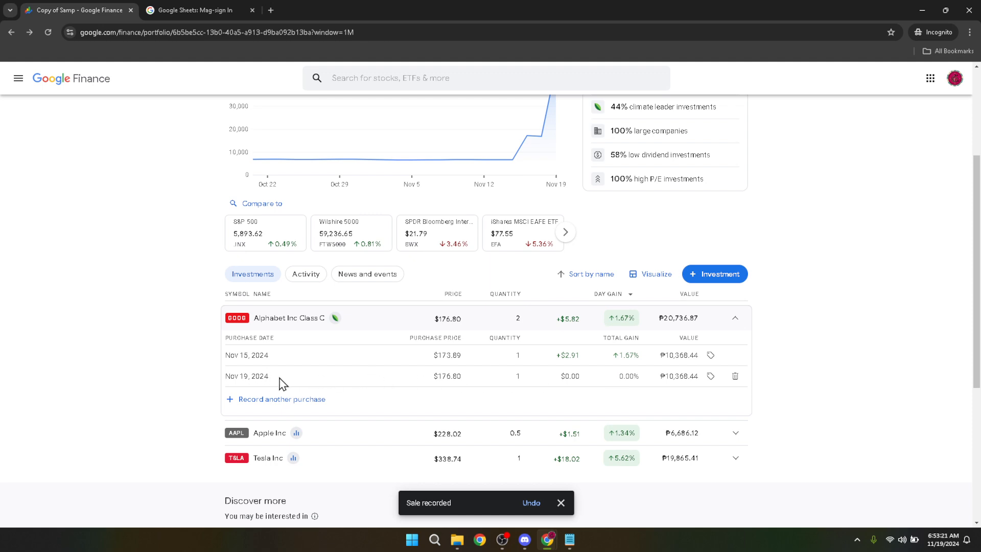
pyautogui.moveTo(182, 380)
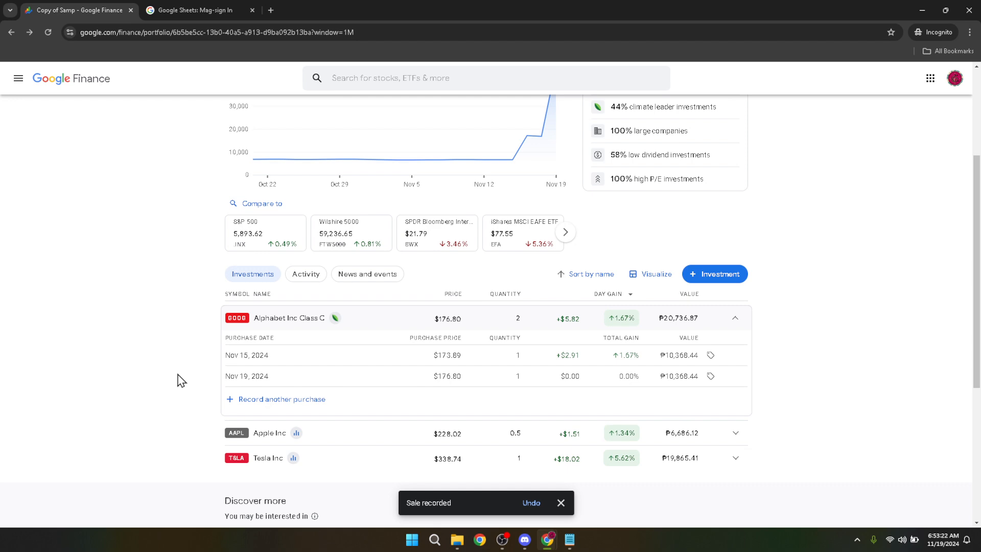
pyautogui.moveTo(176, 378)
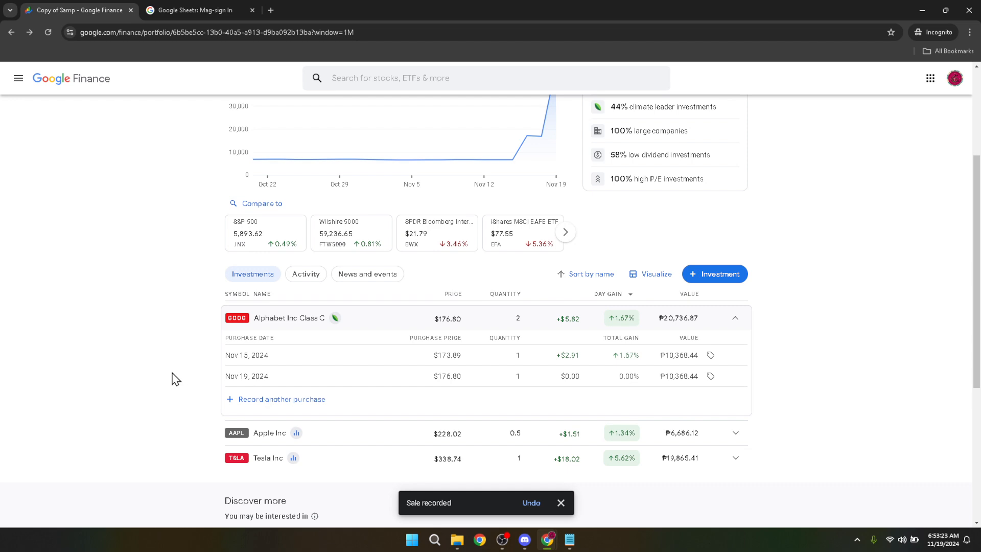
pyautogui.moveTo(178, 381)
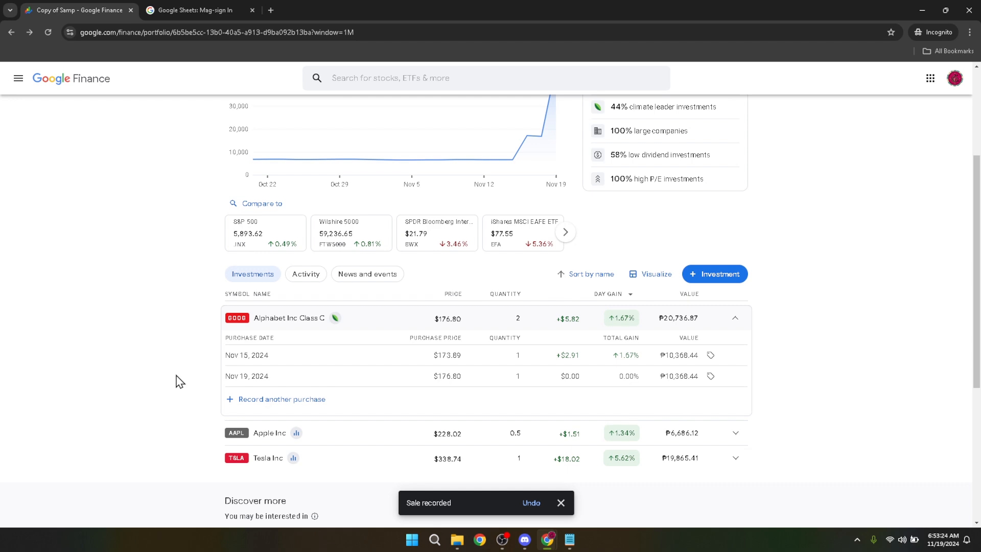
pyautogui.moveTo(190, 390)
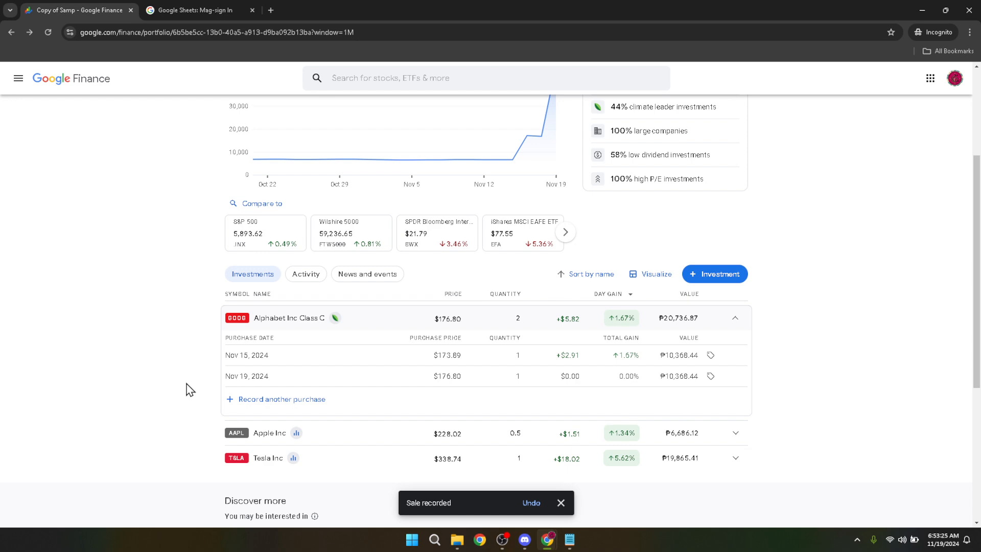
pyautogui.moveTo(196, 390)
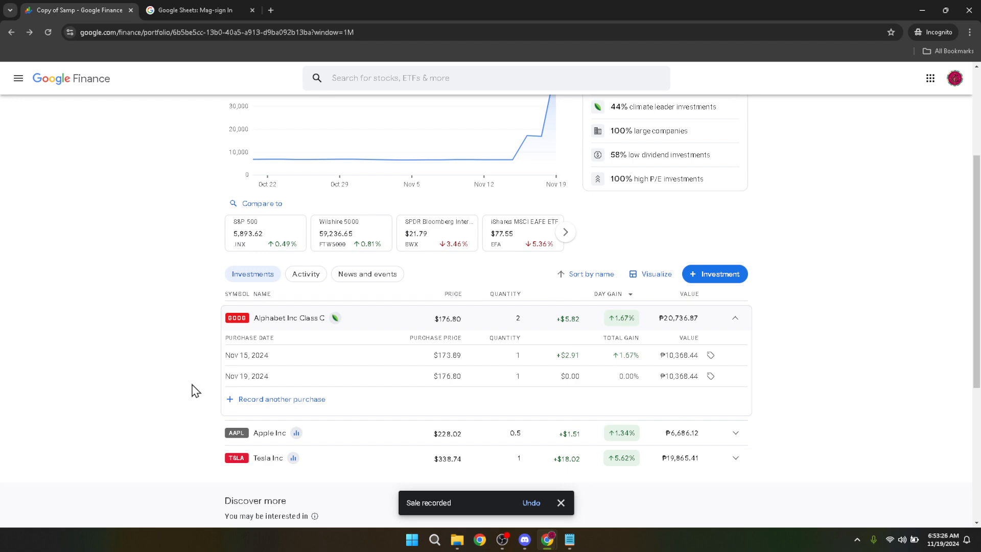